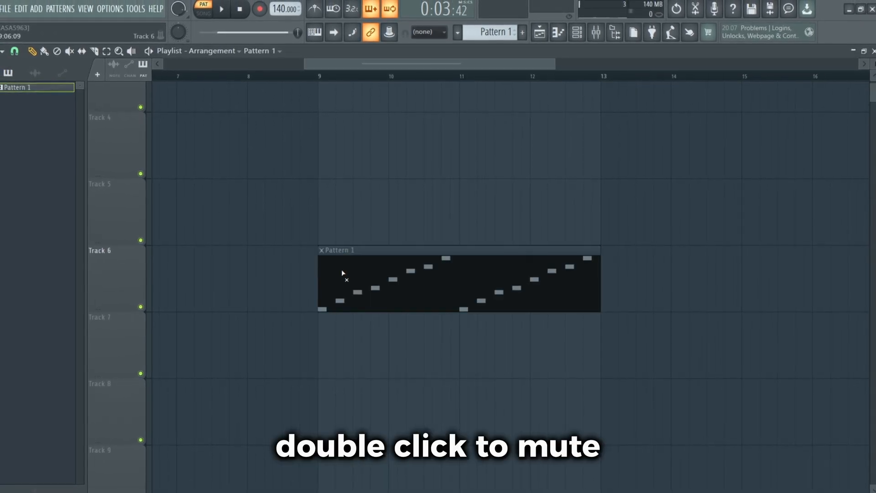
- Open the Pattern 1 clip on Track 6 in the piano roll for note editing
double_click(458, 282)
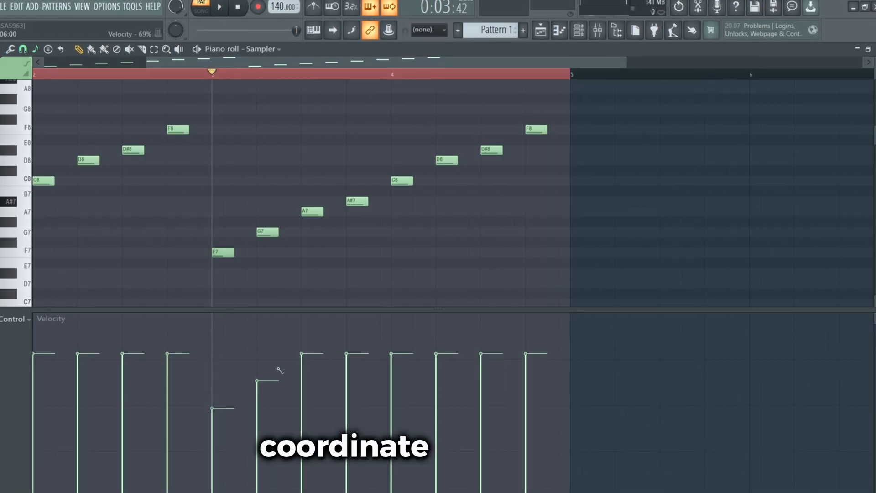
- Restore the two lowered velocity bars to full and close the piano roll
click(32, 49)
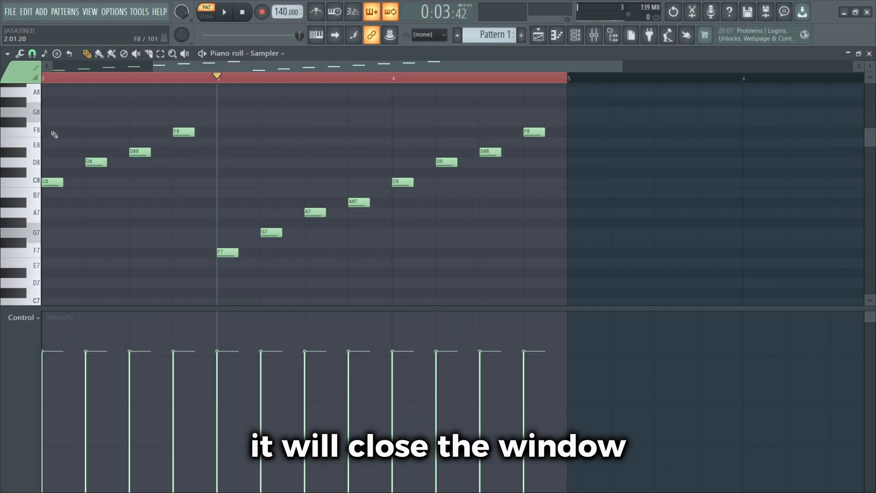
right_click(53, 134)
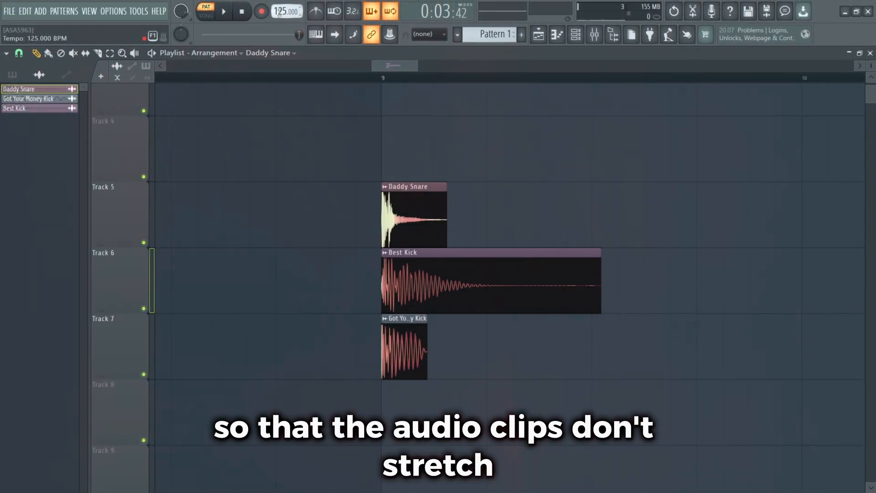
- Run the 'Switch smart disable for all plugins' macro from the Tools menu
click(141, 11)
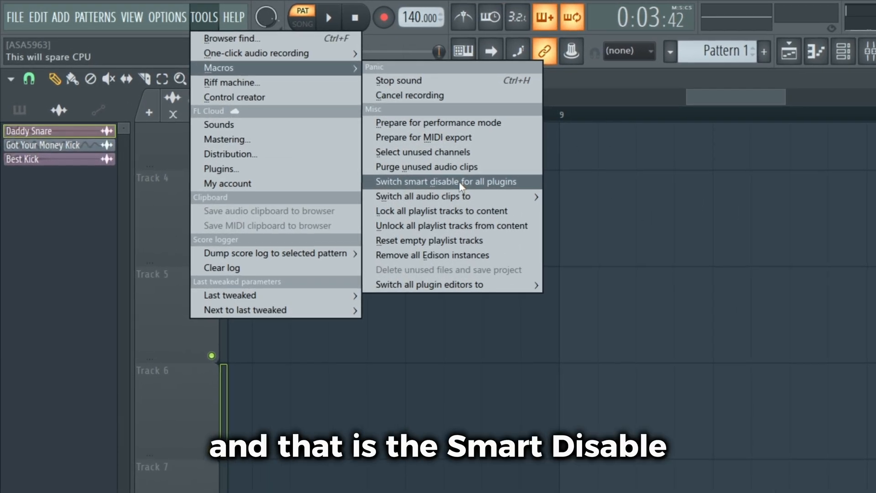
click(446, 182)
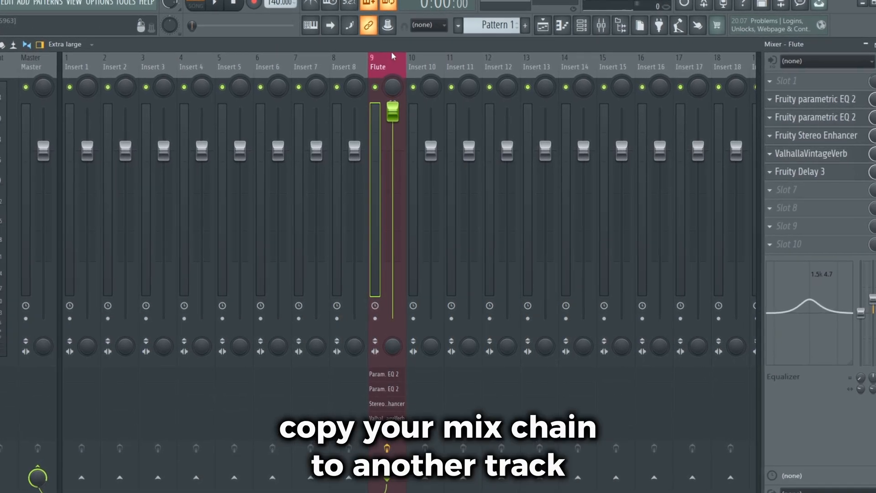
- Bring up the Flute insert's options in the mixer to copy its effects state
right_click(380, 73)
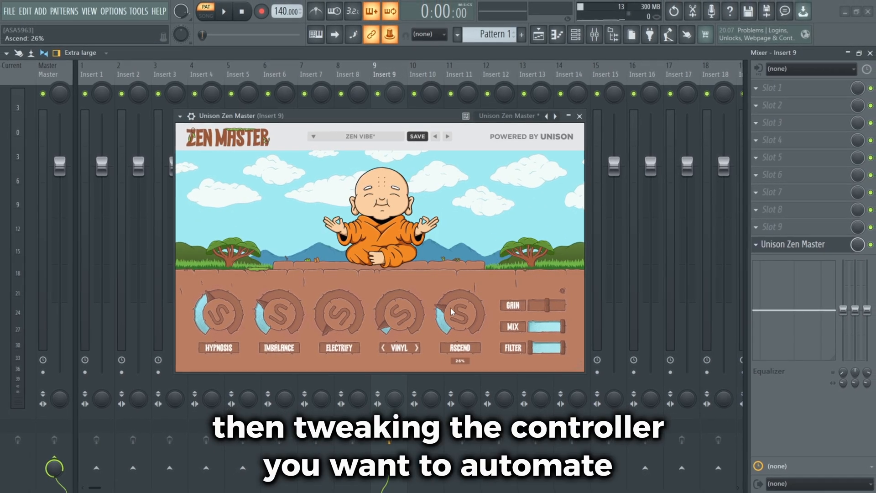
- Bring up automation options for Zen Master's last-tweaked Ascend parameter
right_click(458, 313)
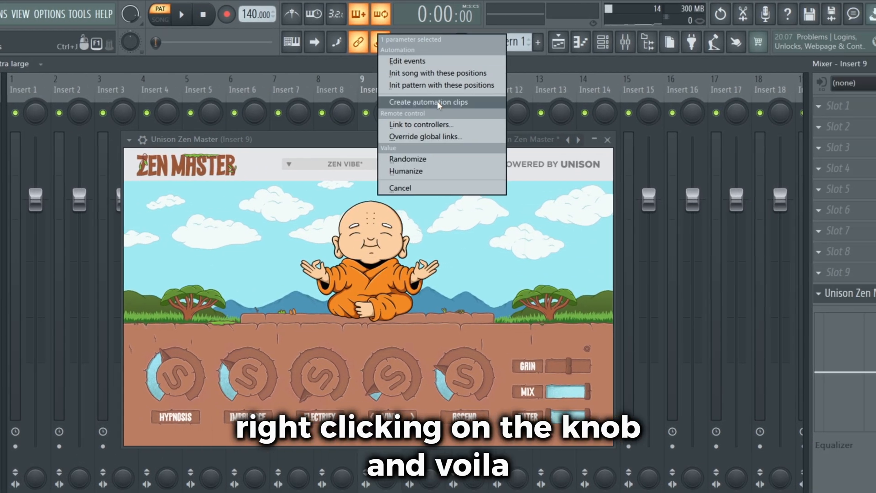